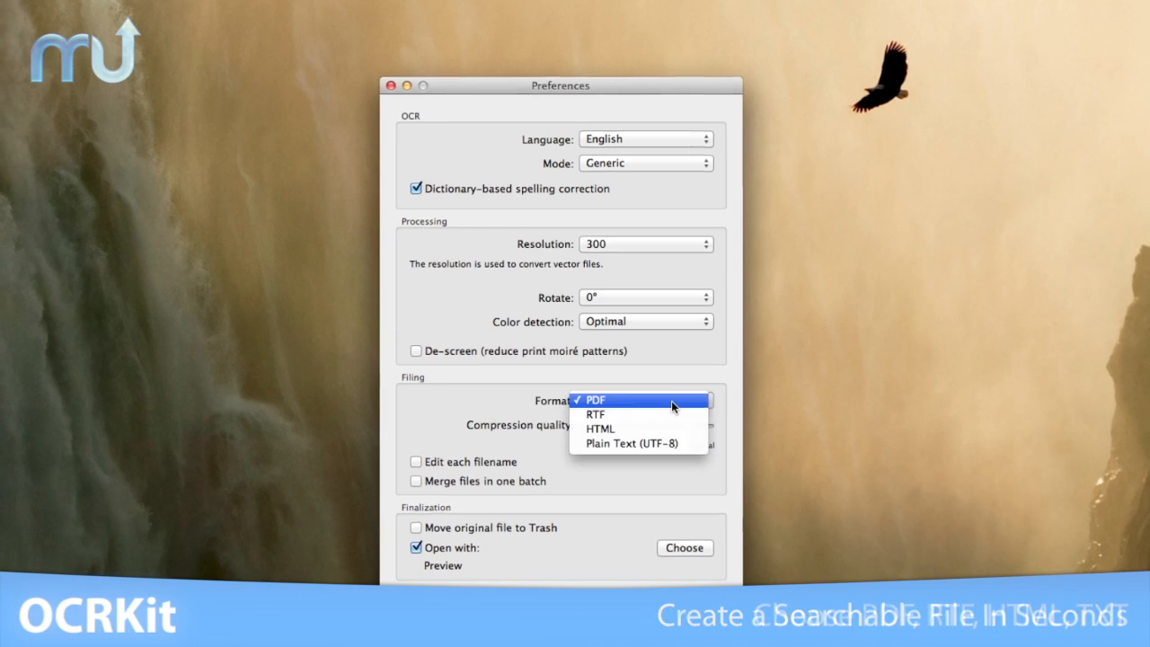
mouse_move(620, 422)
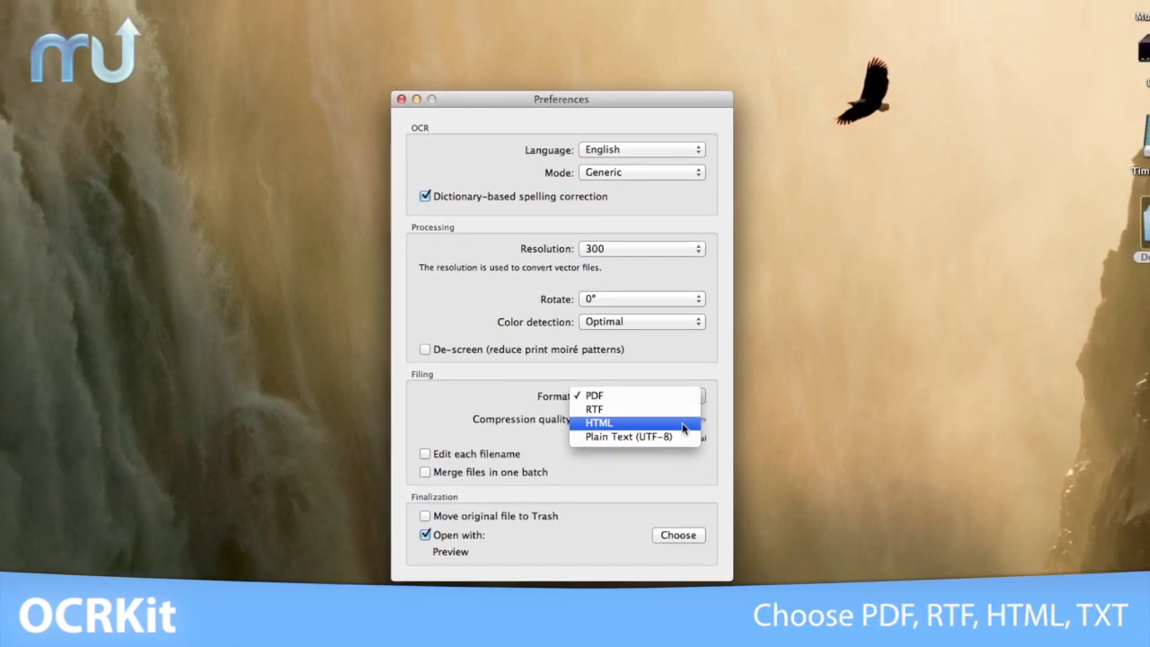